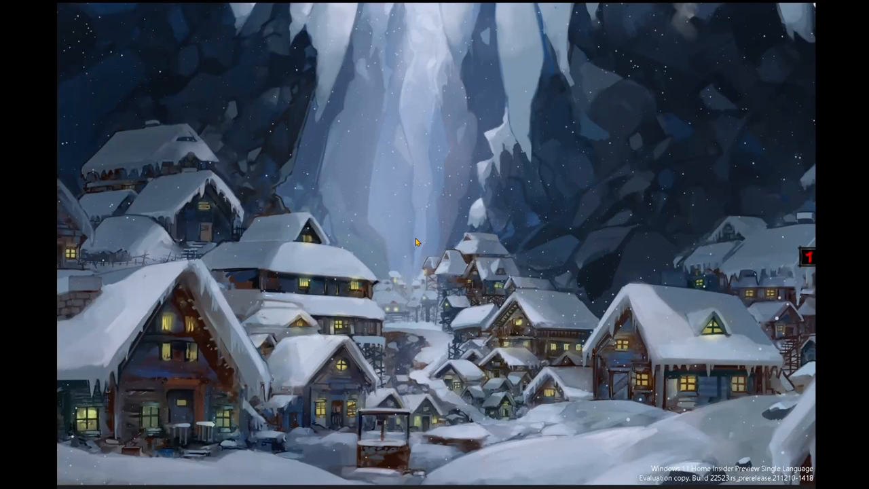
mouse_move(383, 231)
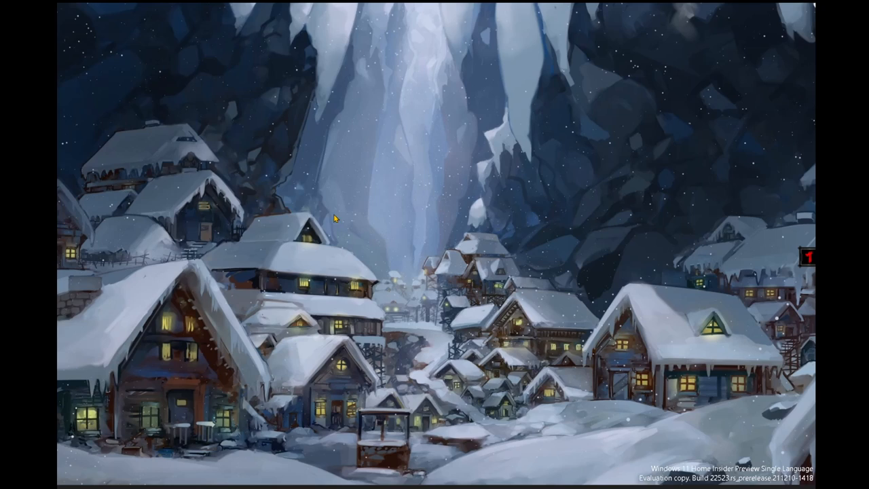
mouse_move(341, 237)
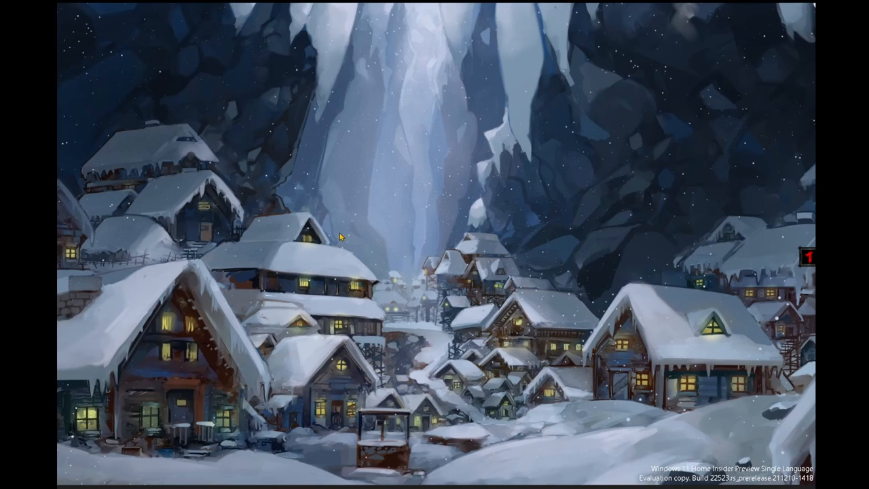
mouse_move(361, 265)
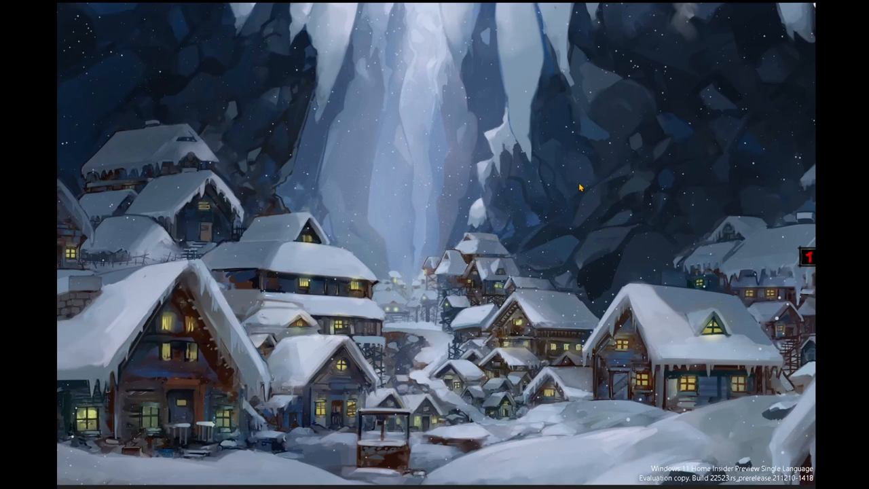
mouse_move(619, 163)
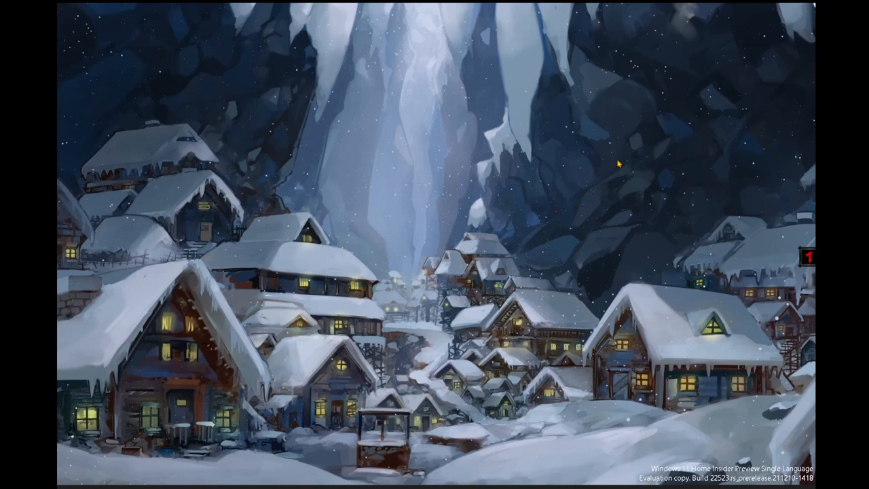
mouse_move(668, 151)
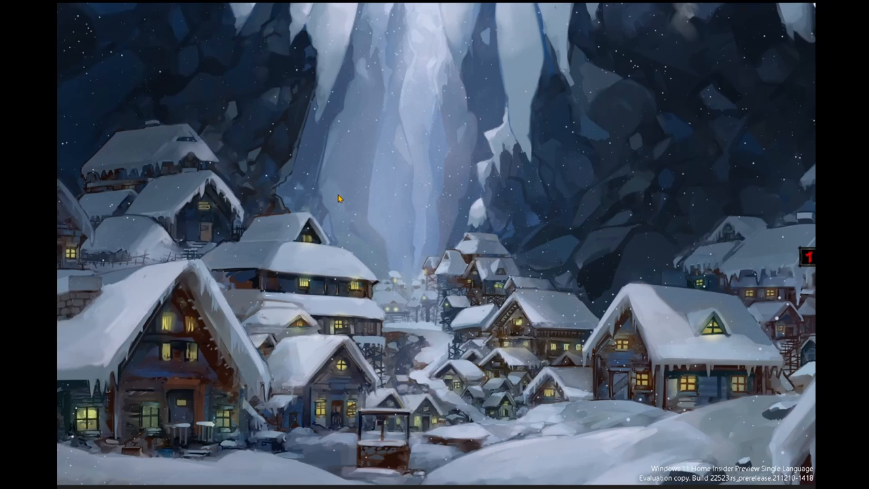
mouse_move(419, 212)
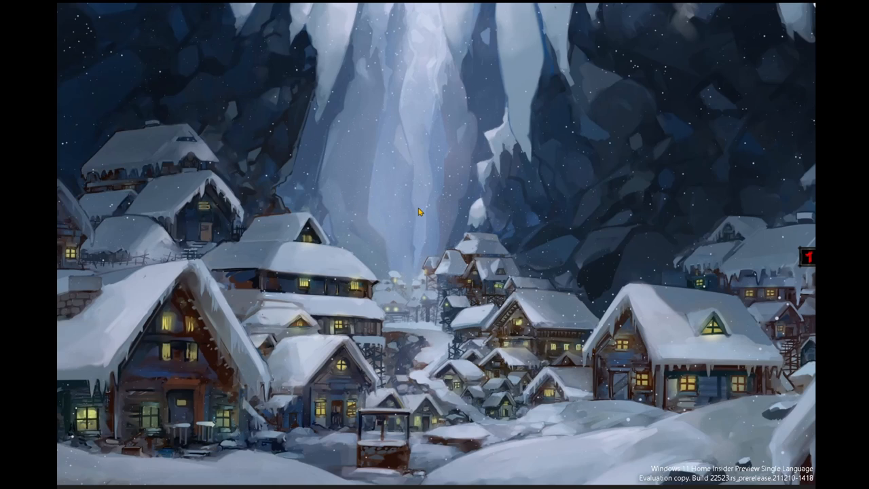
mouse_move(420, 207)
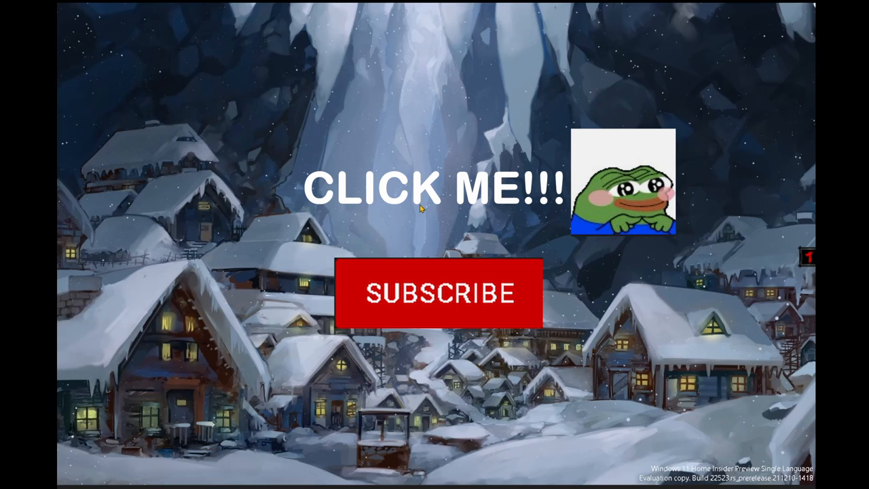
- Try the White, Black and Inverted mouse pointer styles in Accessibility, leaving Inverted selected
click(437, 294)
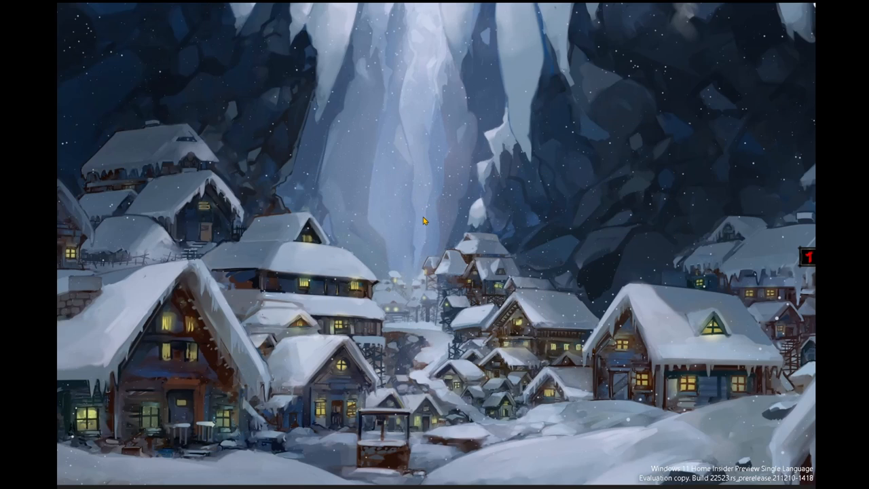
mouse_move(347, 231)
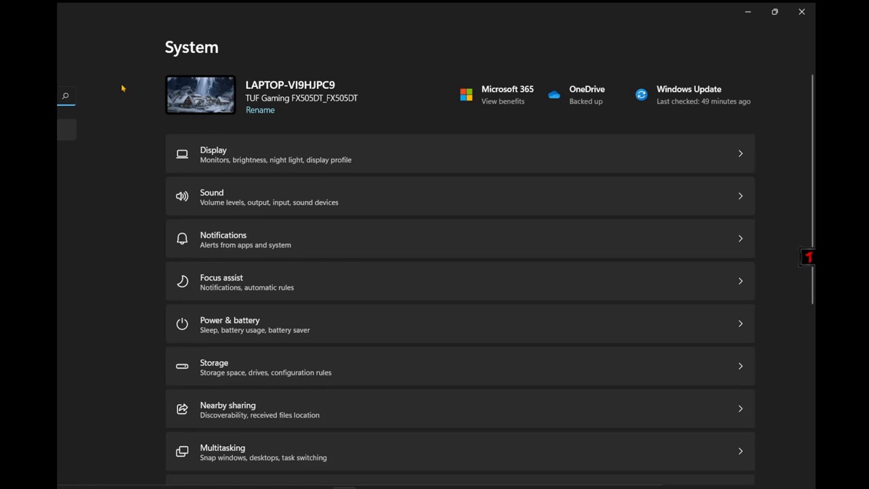
mouse_move(84, 101)
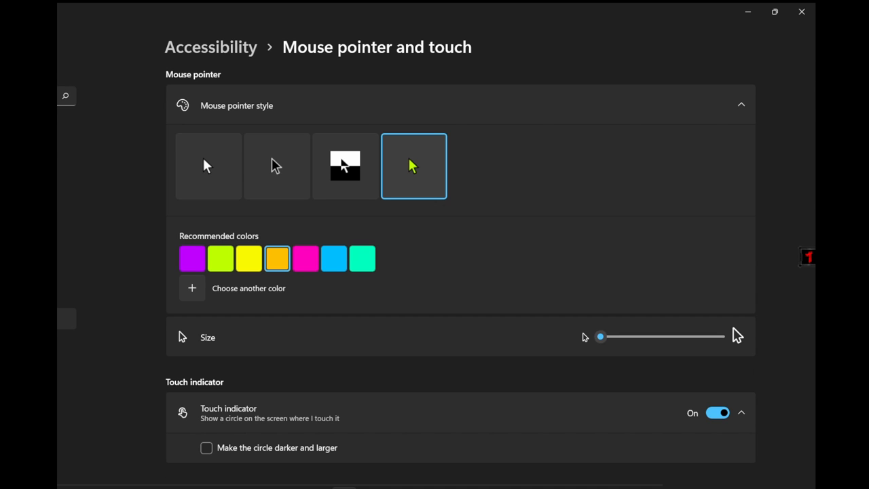
click(209, 166)
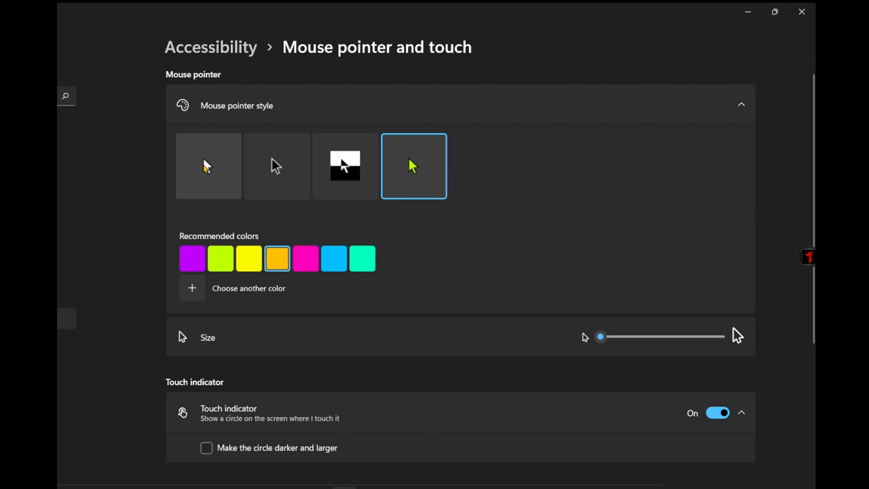
mouse_move(206, 166)
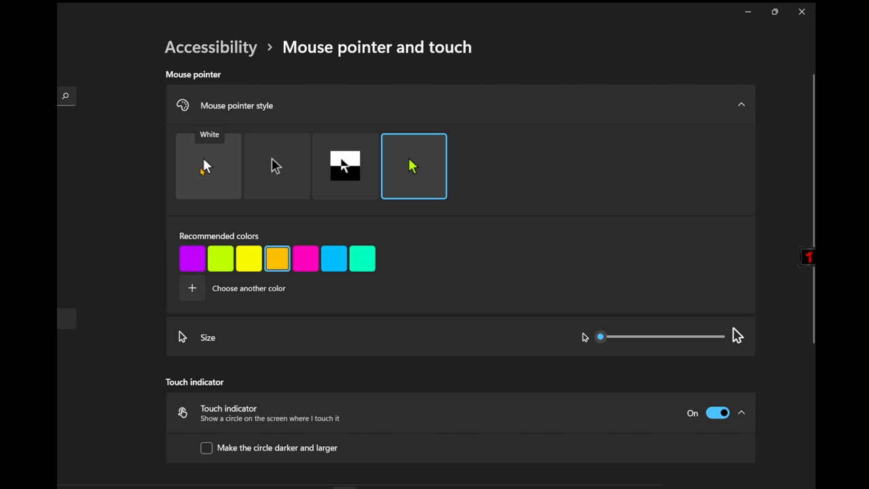
click(209, 166)
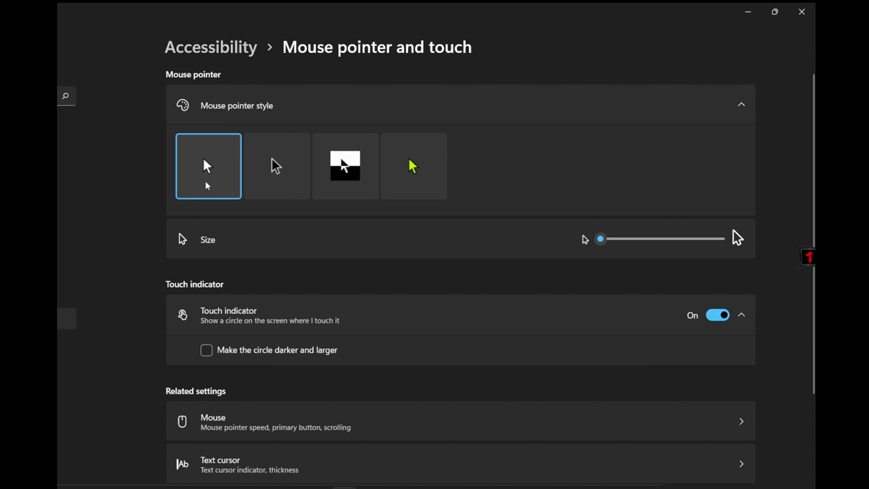
click(277, 166)
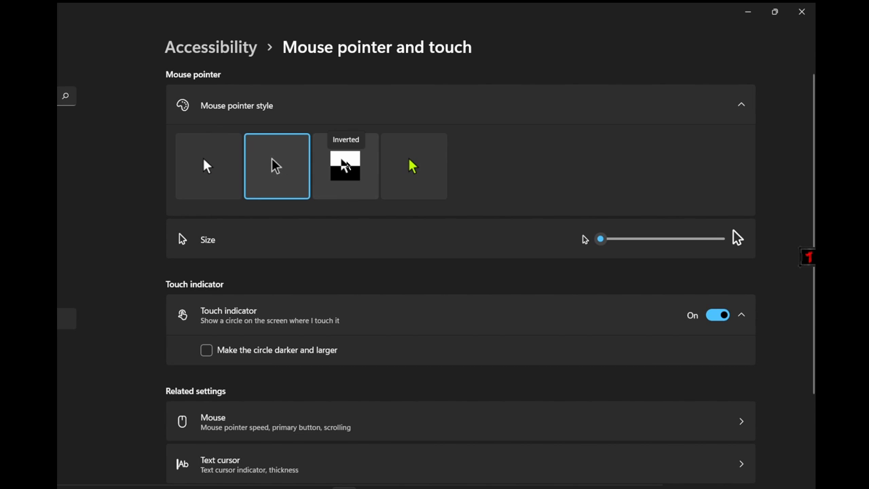
click(345, 166)
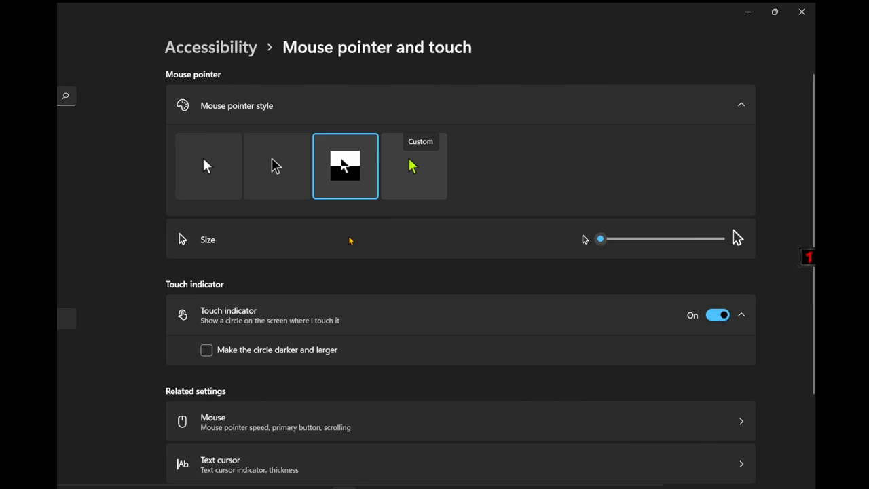
scroll(down, 3)
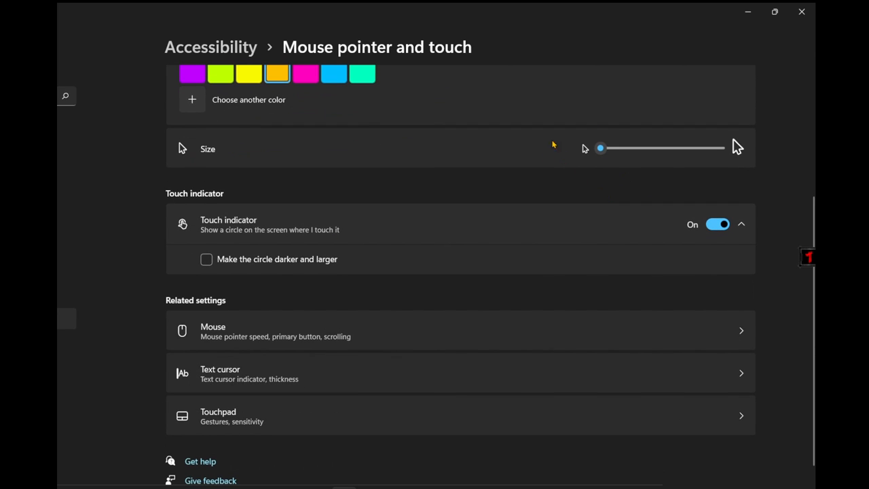
mouse_move(617, 142)
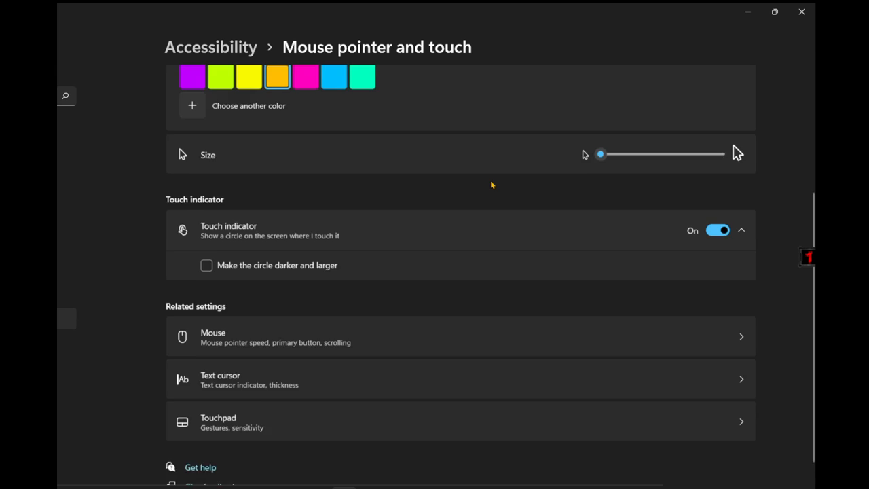
scroll(down, 3)
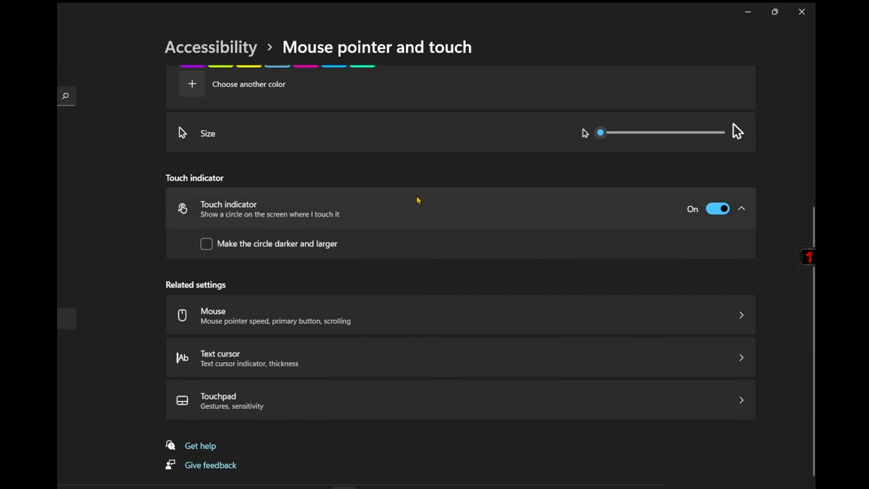
scroll(up, 3)
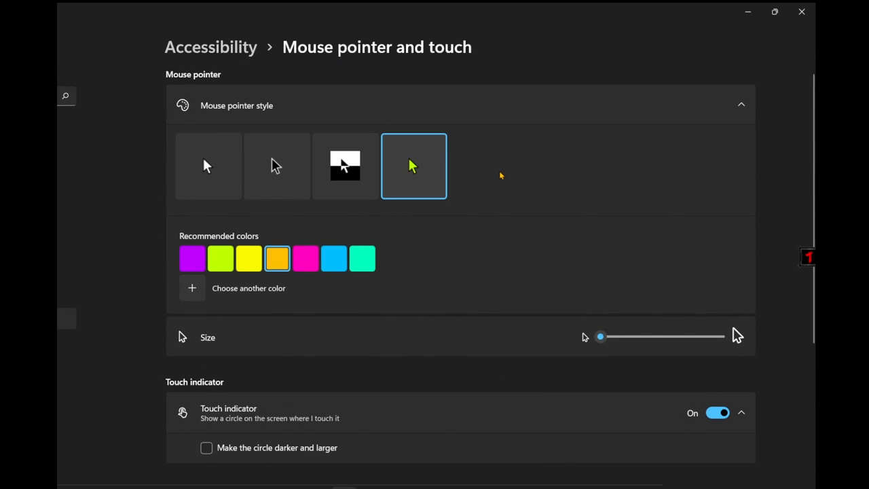
scroll(down, 3)
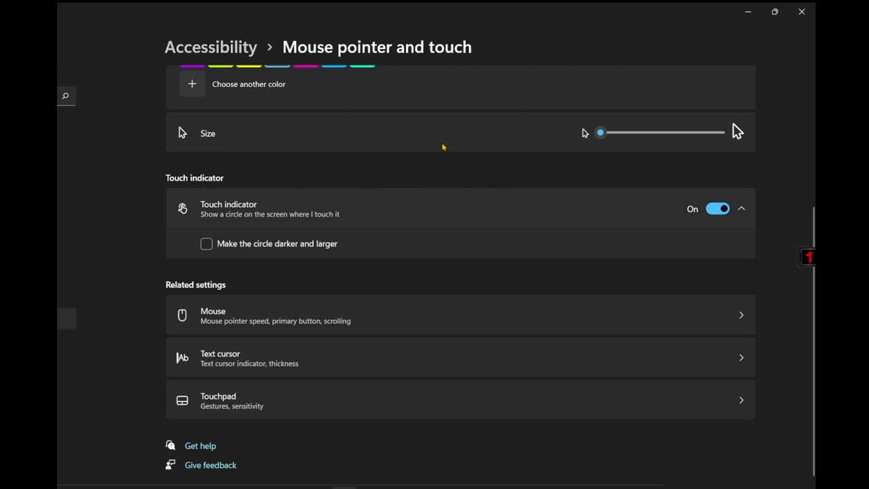
mouse_move(241, 330)
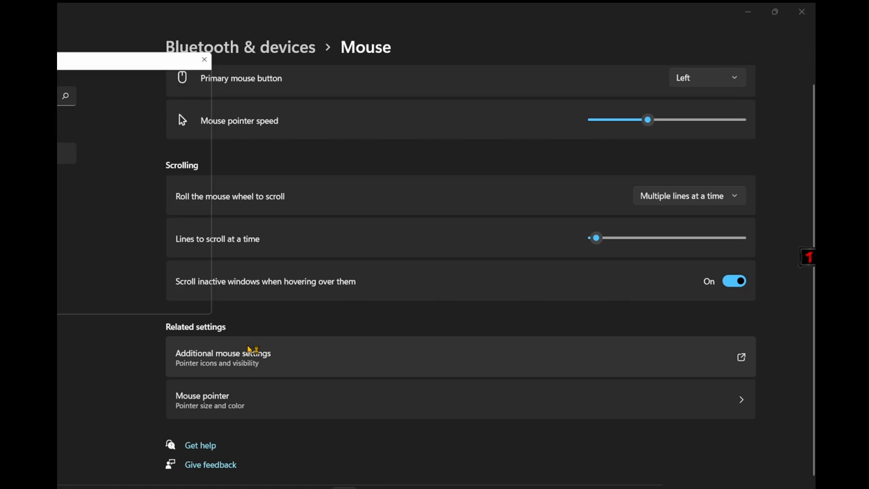
- Bring up the Pointers list in the classic Mouse Properties dialog
click(222, 354)
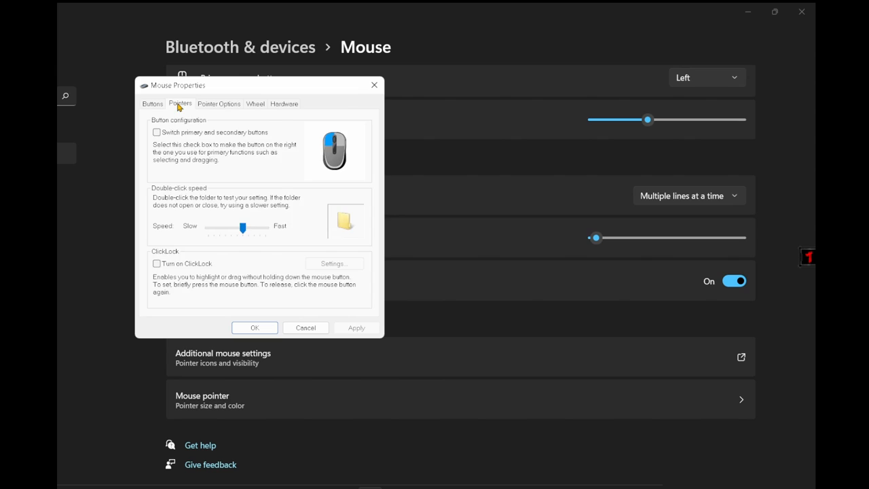
click(180, 104)
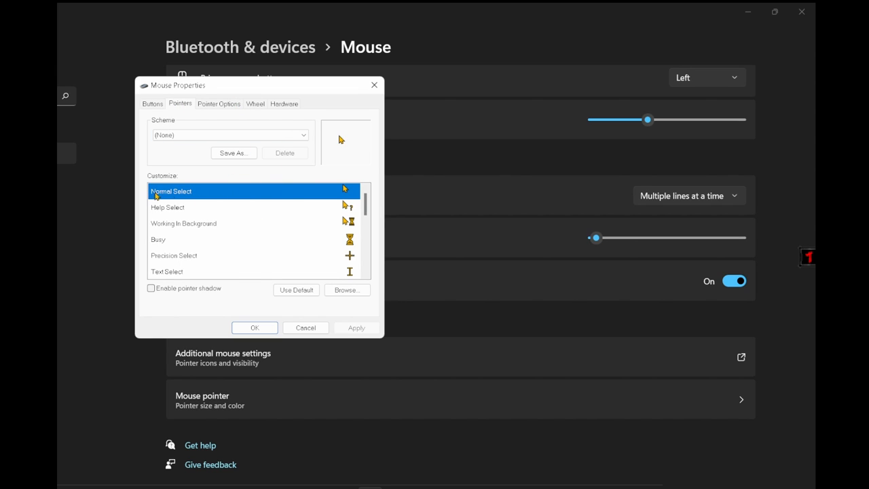
mouse_move(250, 196)
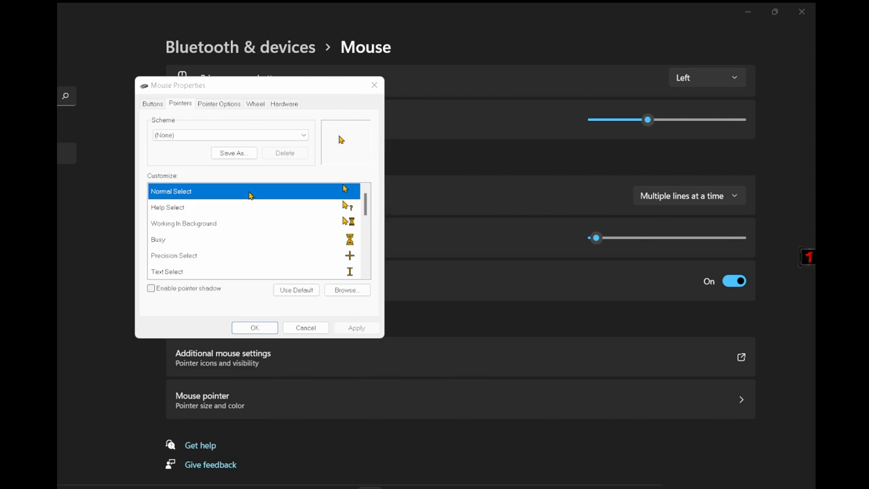
- Assign a cross-shaped cursor file from the Cursors folder to the Normal Select pointer
click(347, 291)
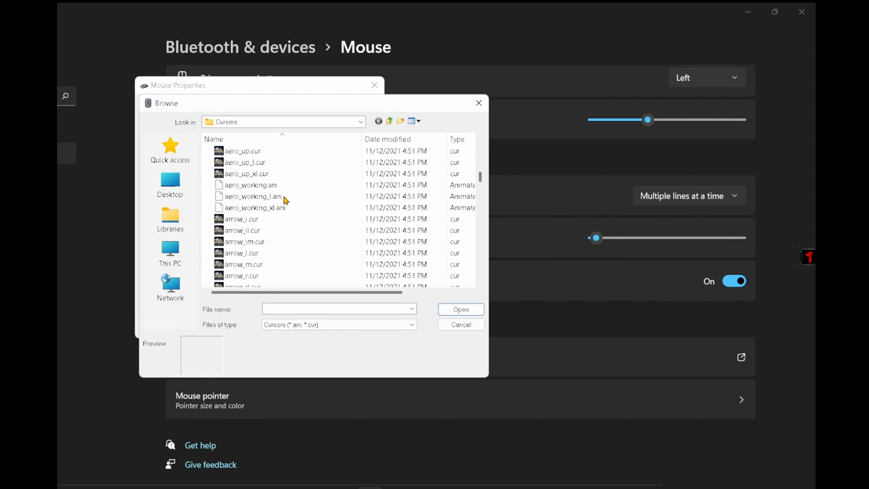
scroll(down, 3)
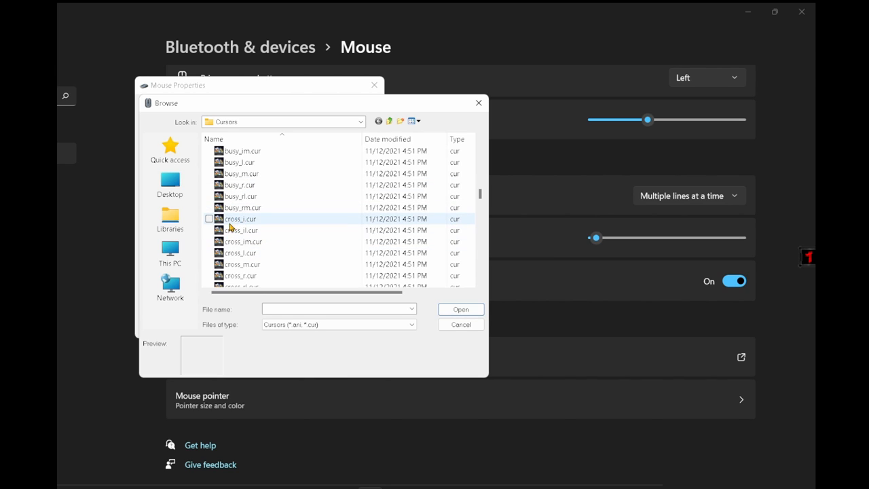
mouse_move(244, 230)
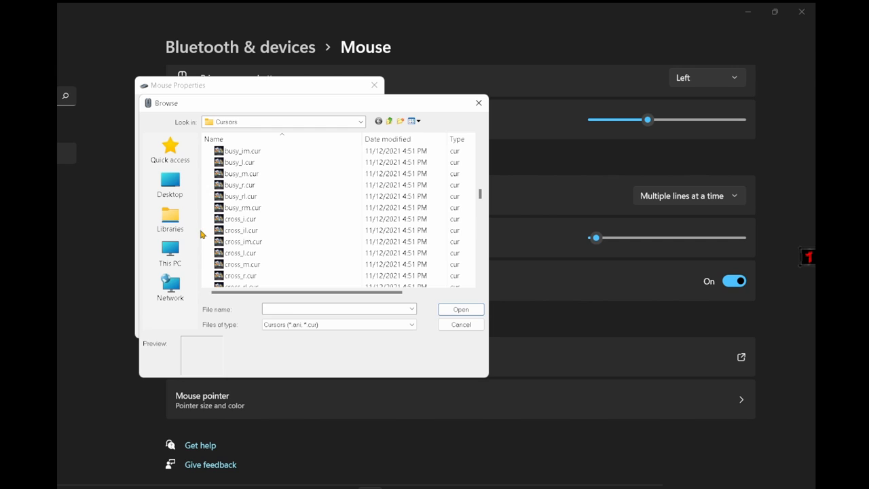
click(460, 323)
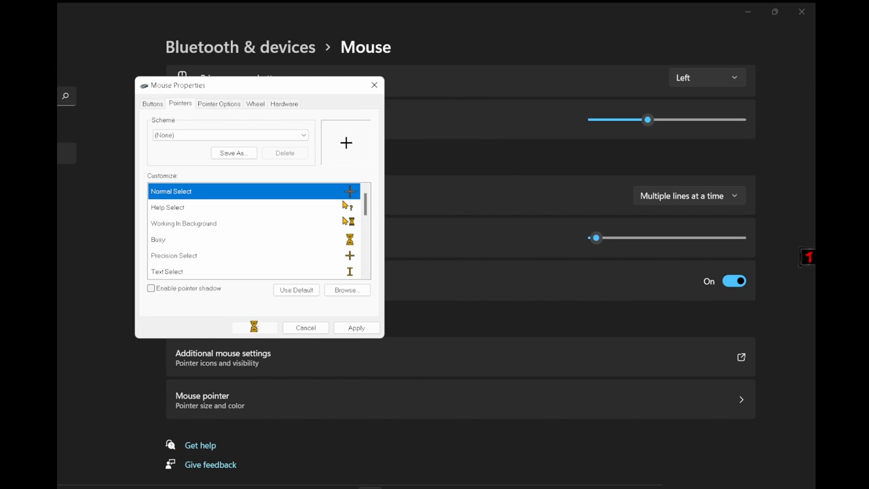
- Confirm Mouse Properties so the crosshair cursor becomes the Normal Select pointer
click(304, 327)
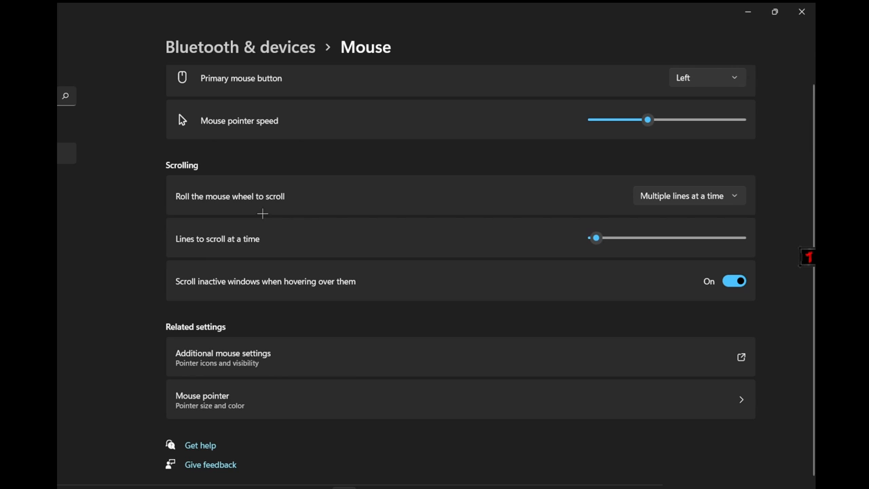
mouse_move(307, 167)
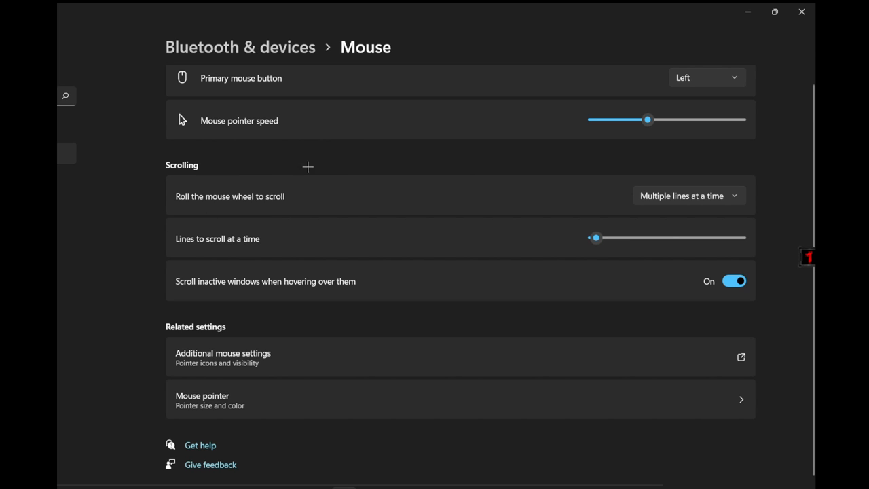
mouse_move(410, 179)
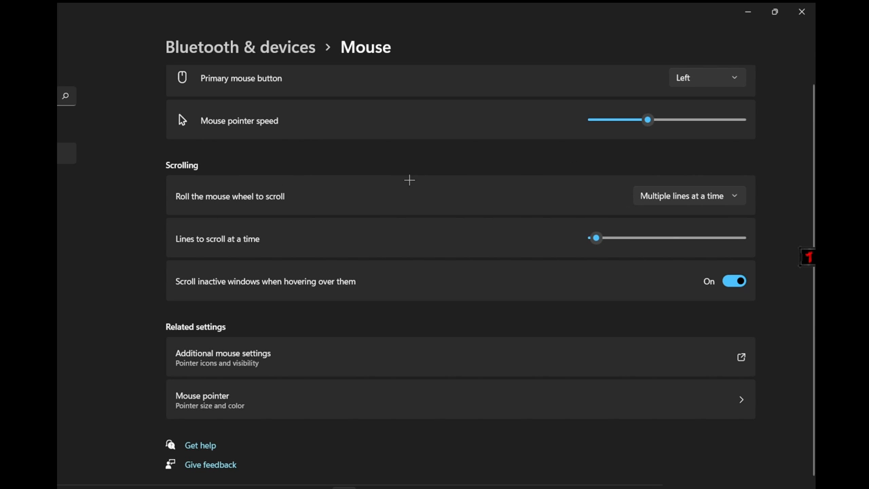
mouse_move(426, 203)
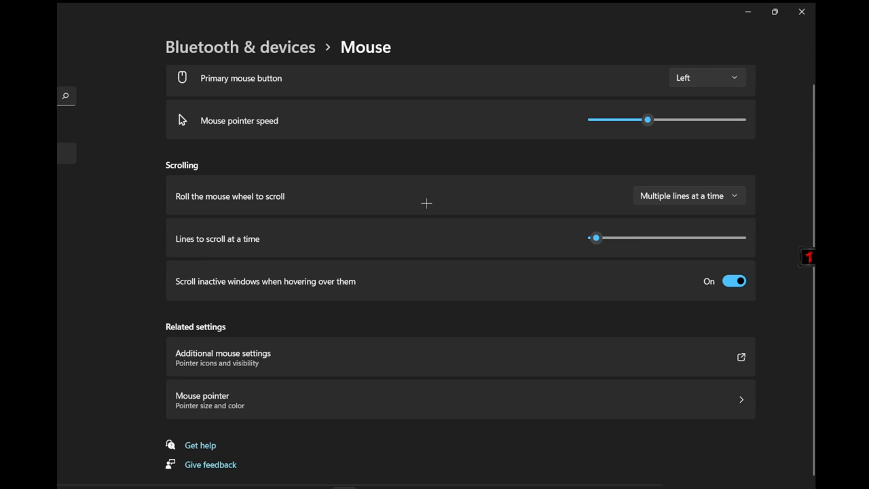
mouse_move(622, 154)
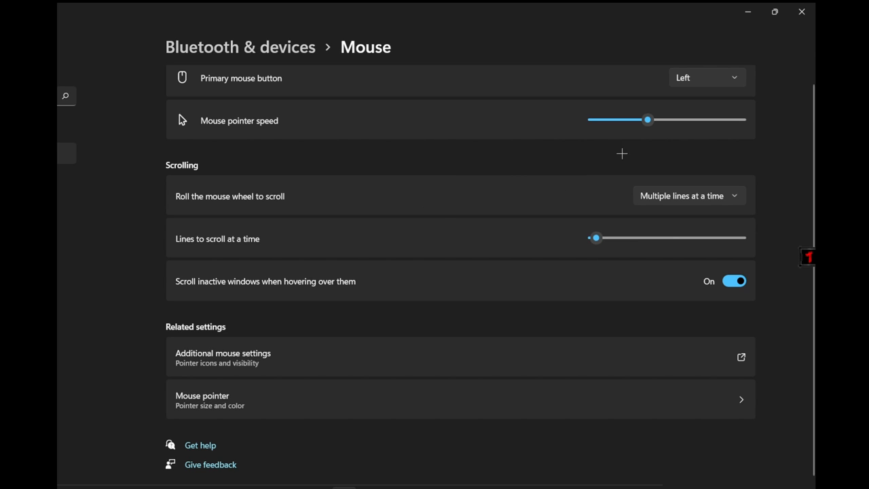
mouse_move(389, 176)
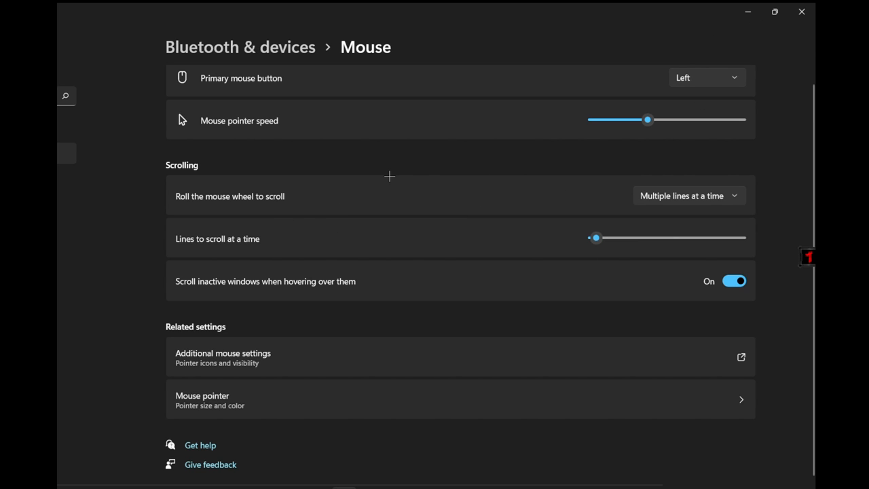
mouse_move(589, 152)
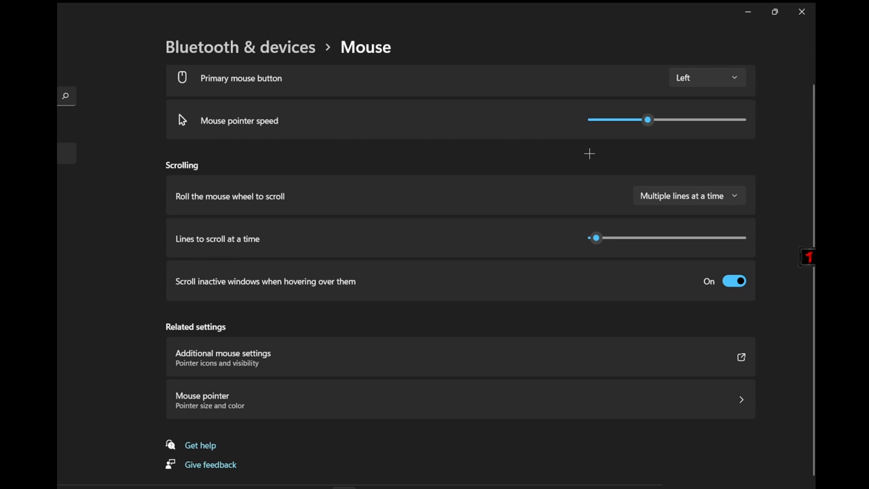
mouse_move(671, 147)
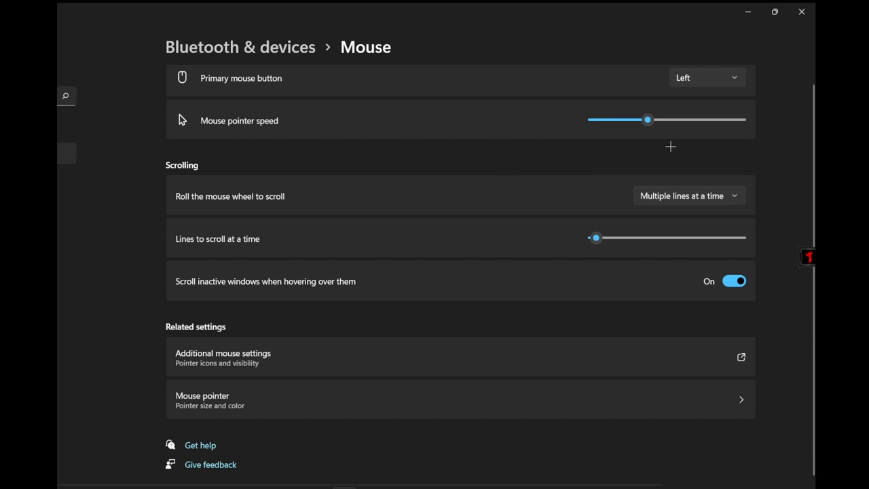
mouse_move(450, 190)
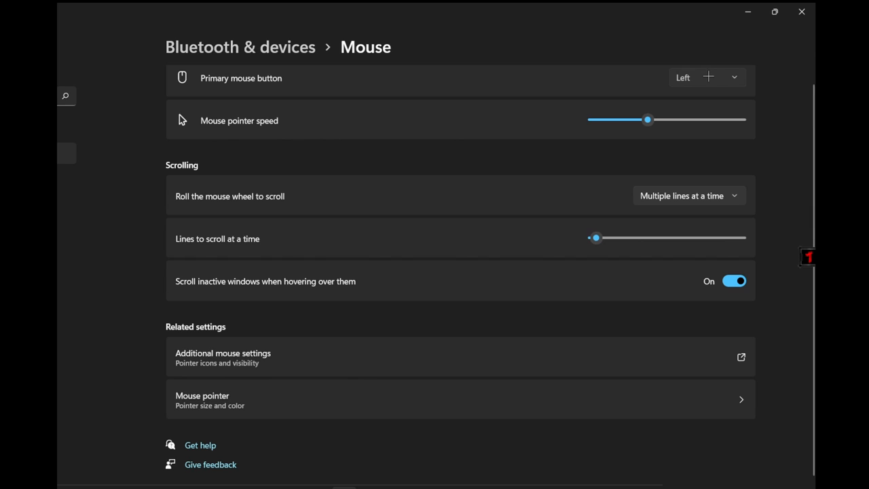
mouse_move(402, 163)
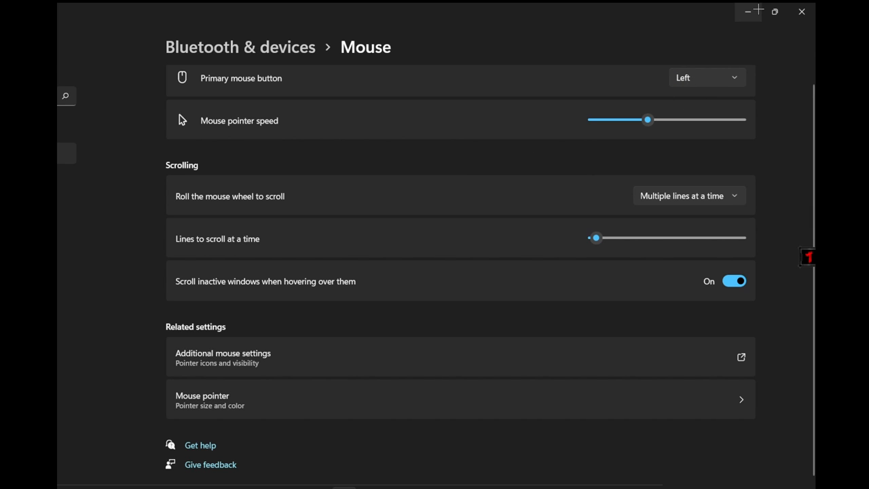
mouse_move(472, 159)
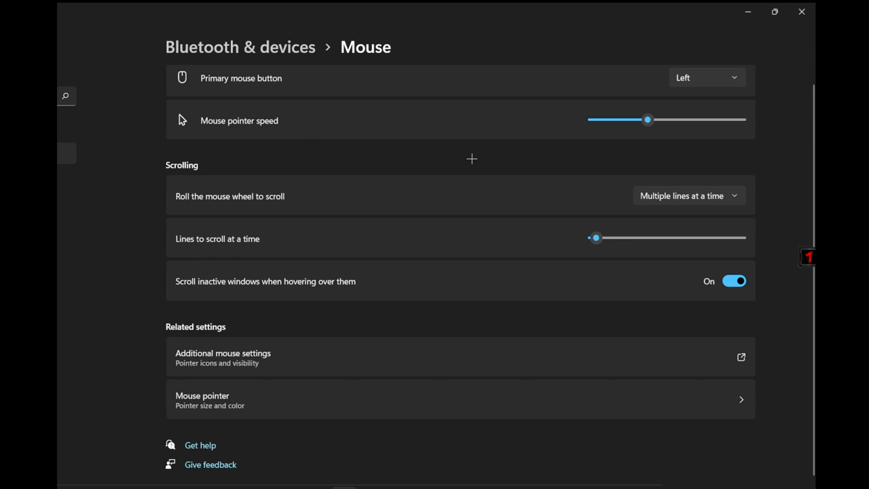
mouse_move(366, 197)
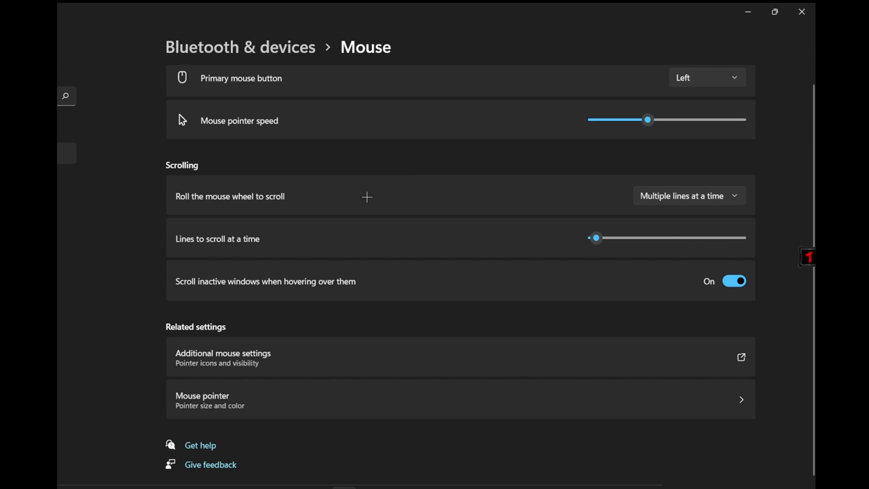
mouse_move(367, 203)
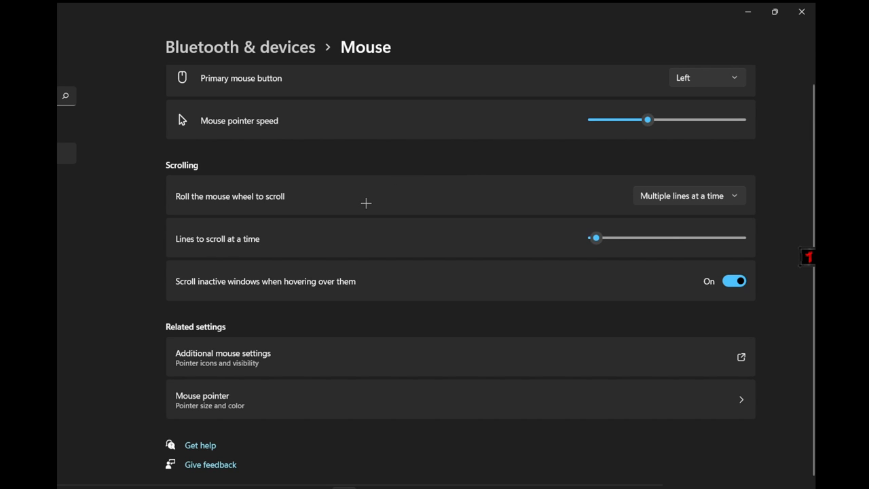